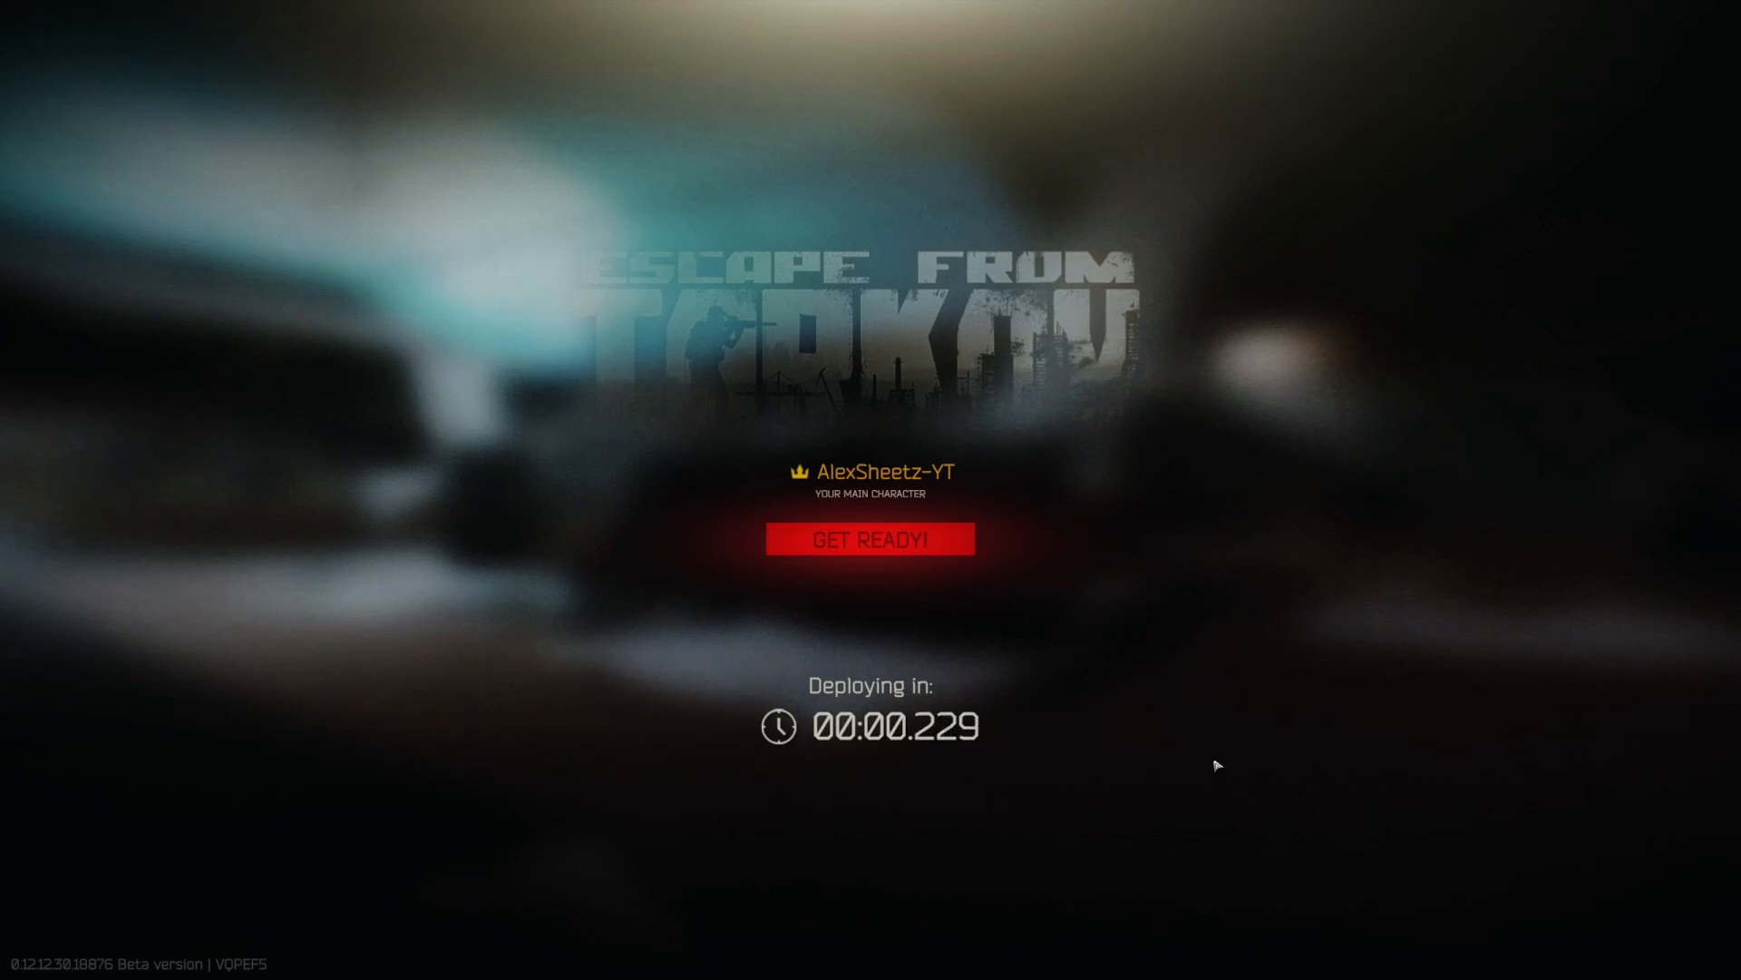
{"action": "mouse_move", "coordinate": [1145, 753]}
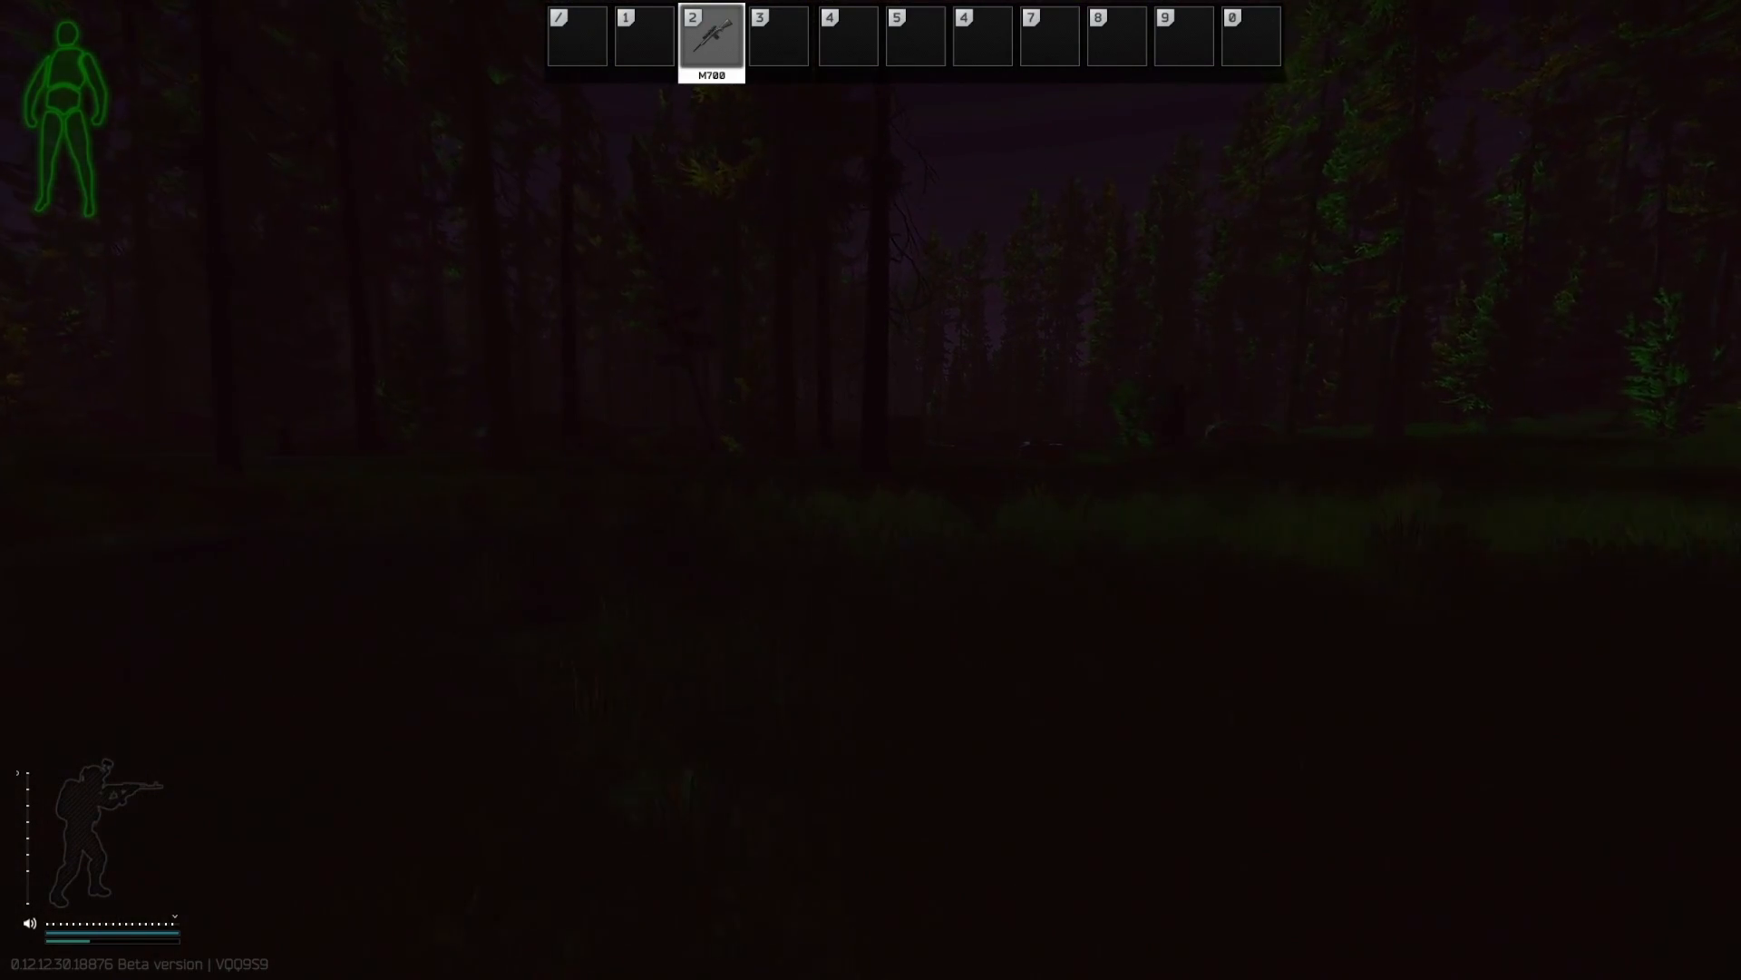
{"action": "mouse_move", "coordinate": [871, 489]}
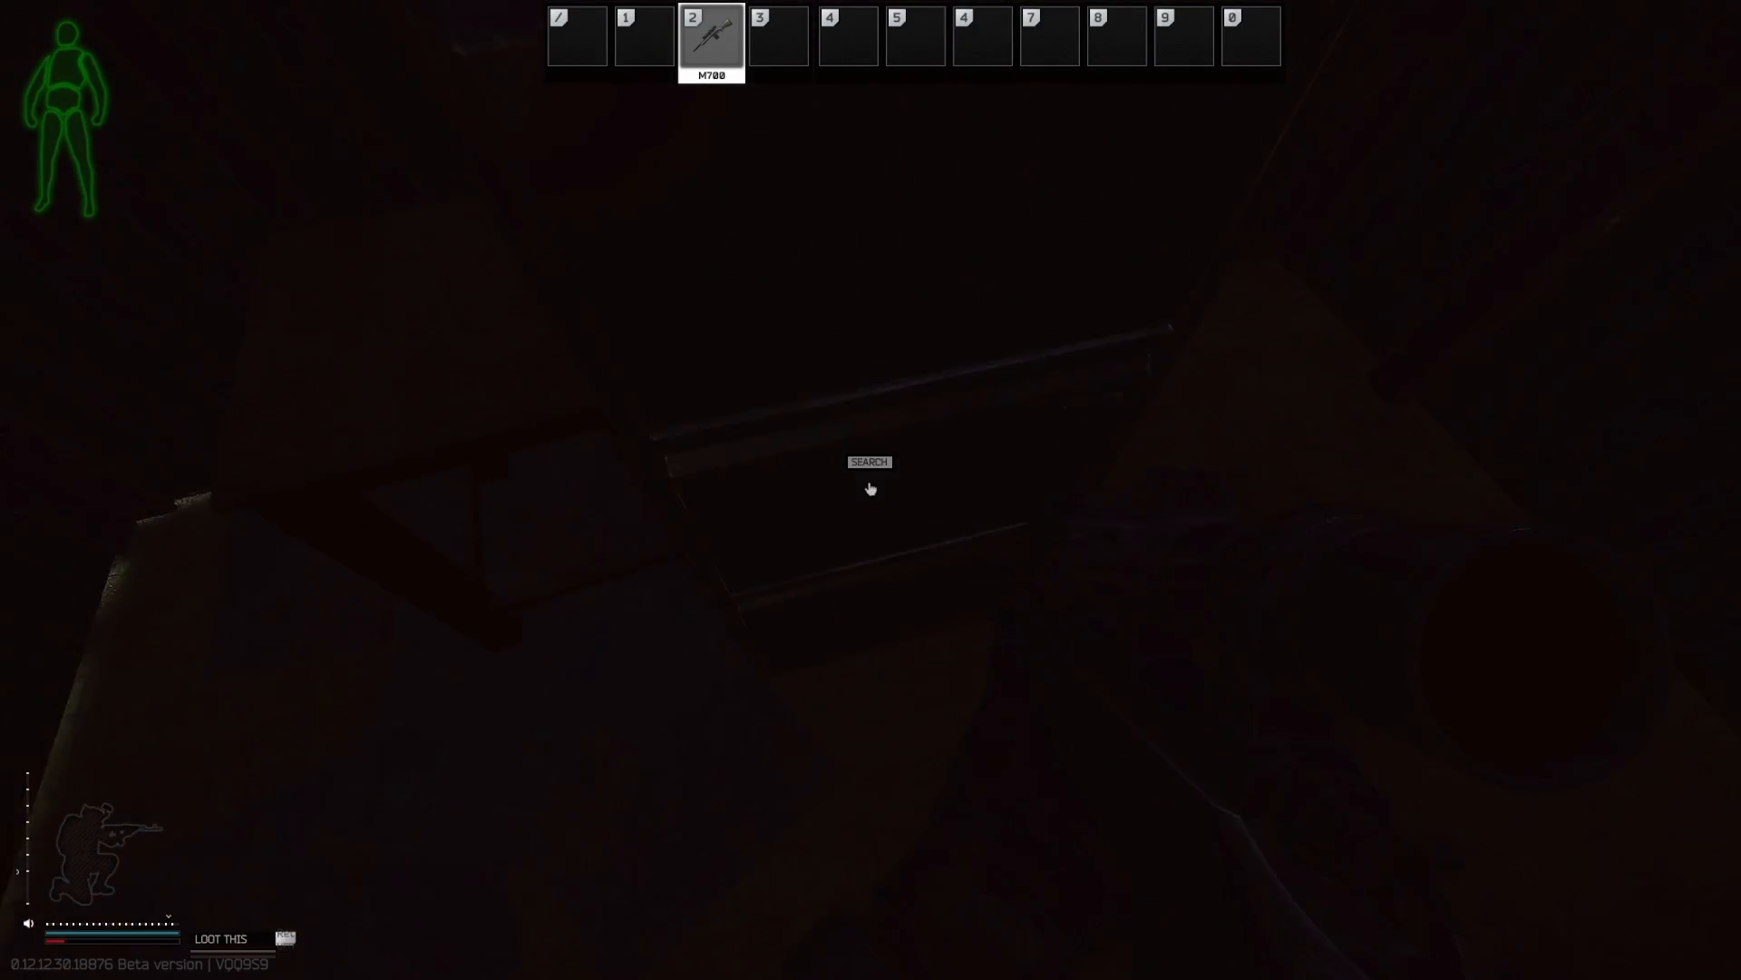
Step: Search the container inside the shack, then bring up the weapon box's contents
{"action": "left_click", "coordinate": [869, 488]}
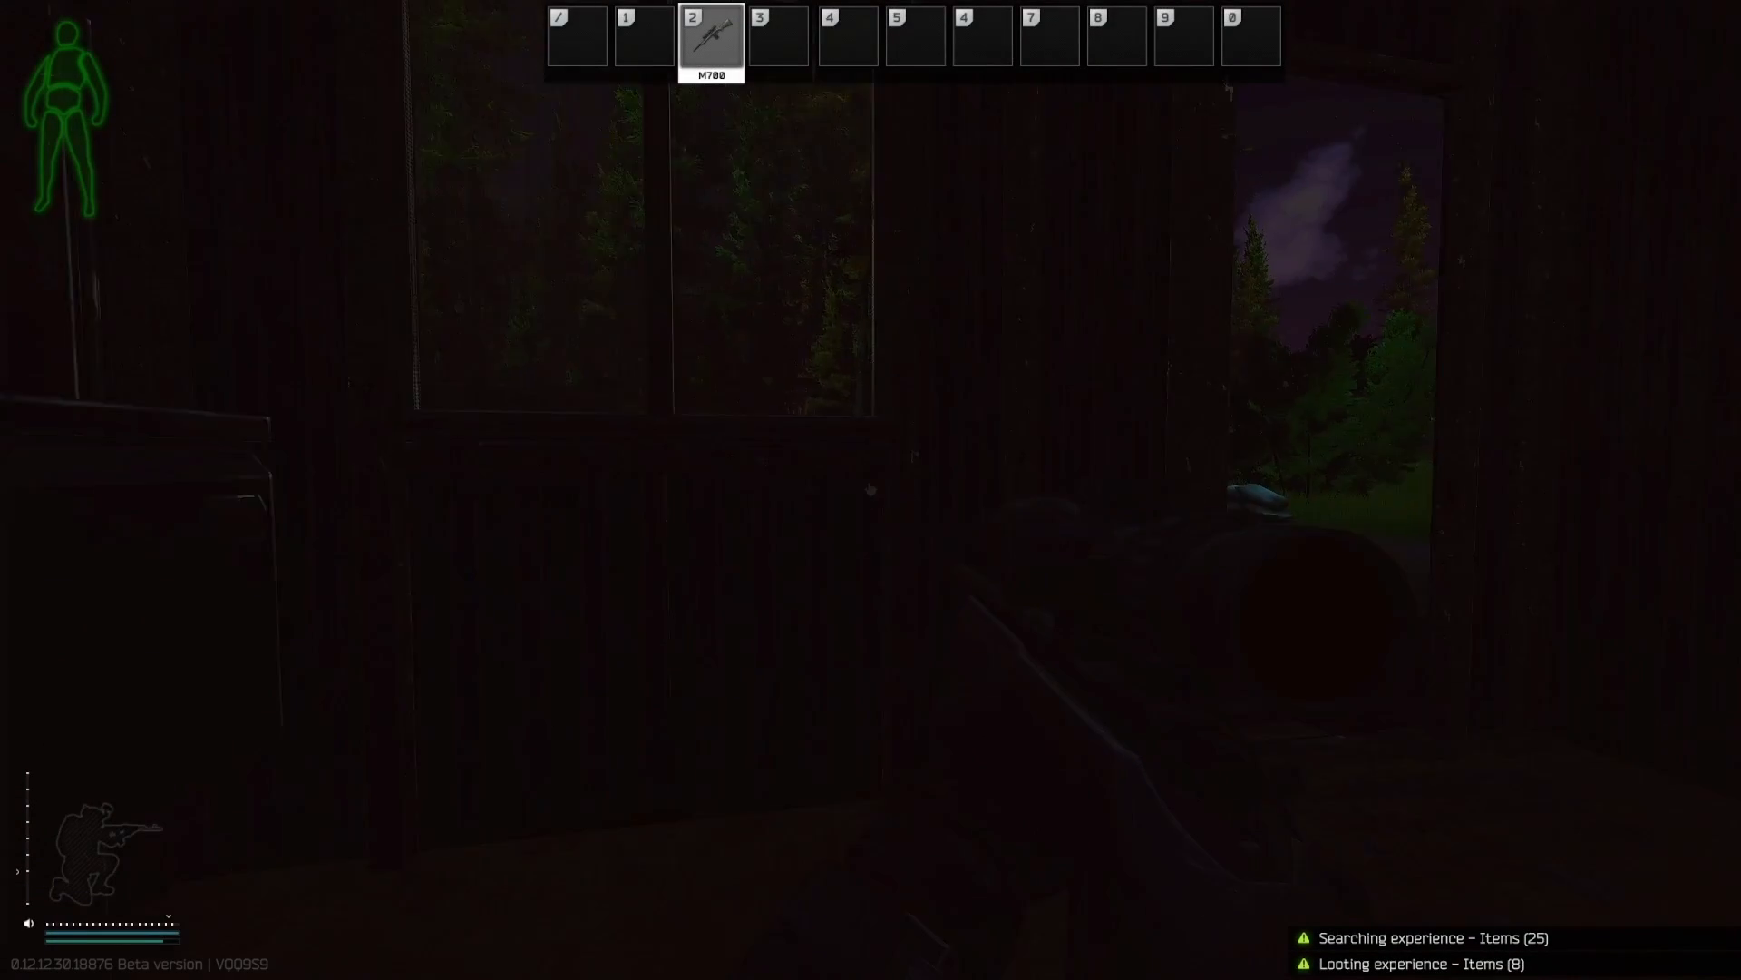
{"action": "key", "text": "tab"}
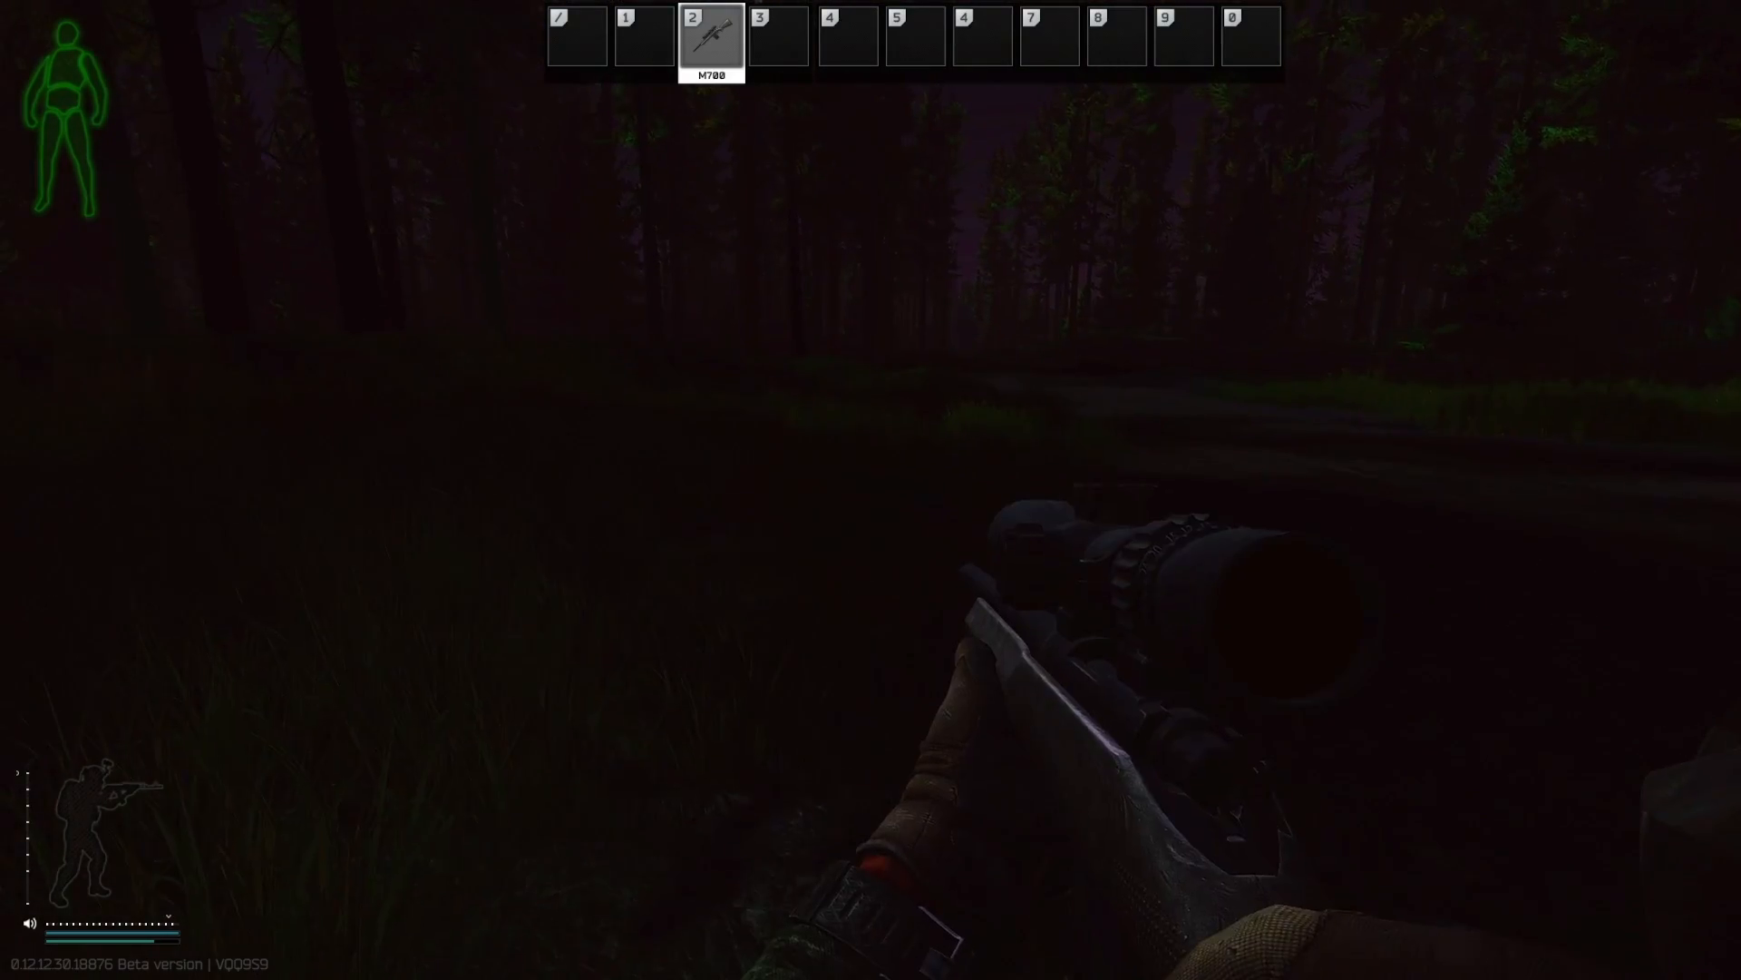
{"action": "key", "text": "tab"}
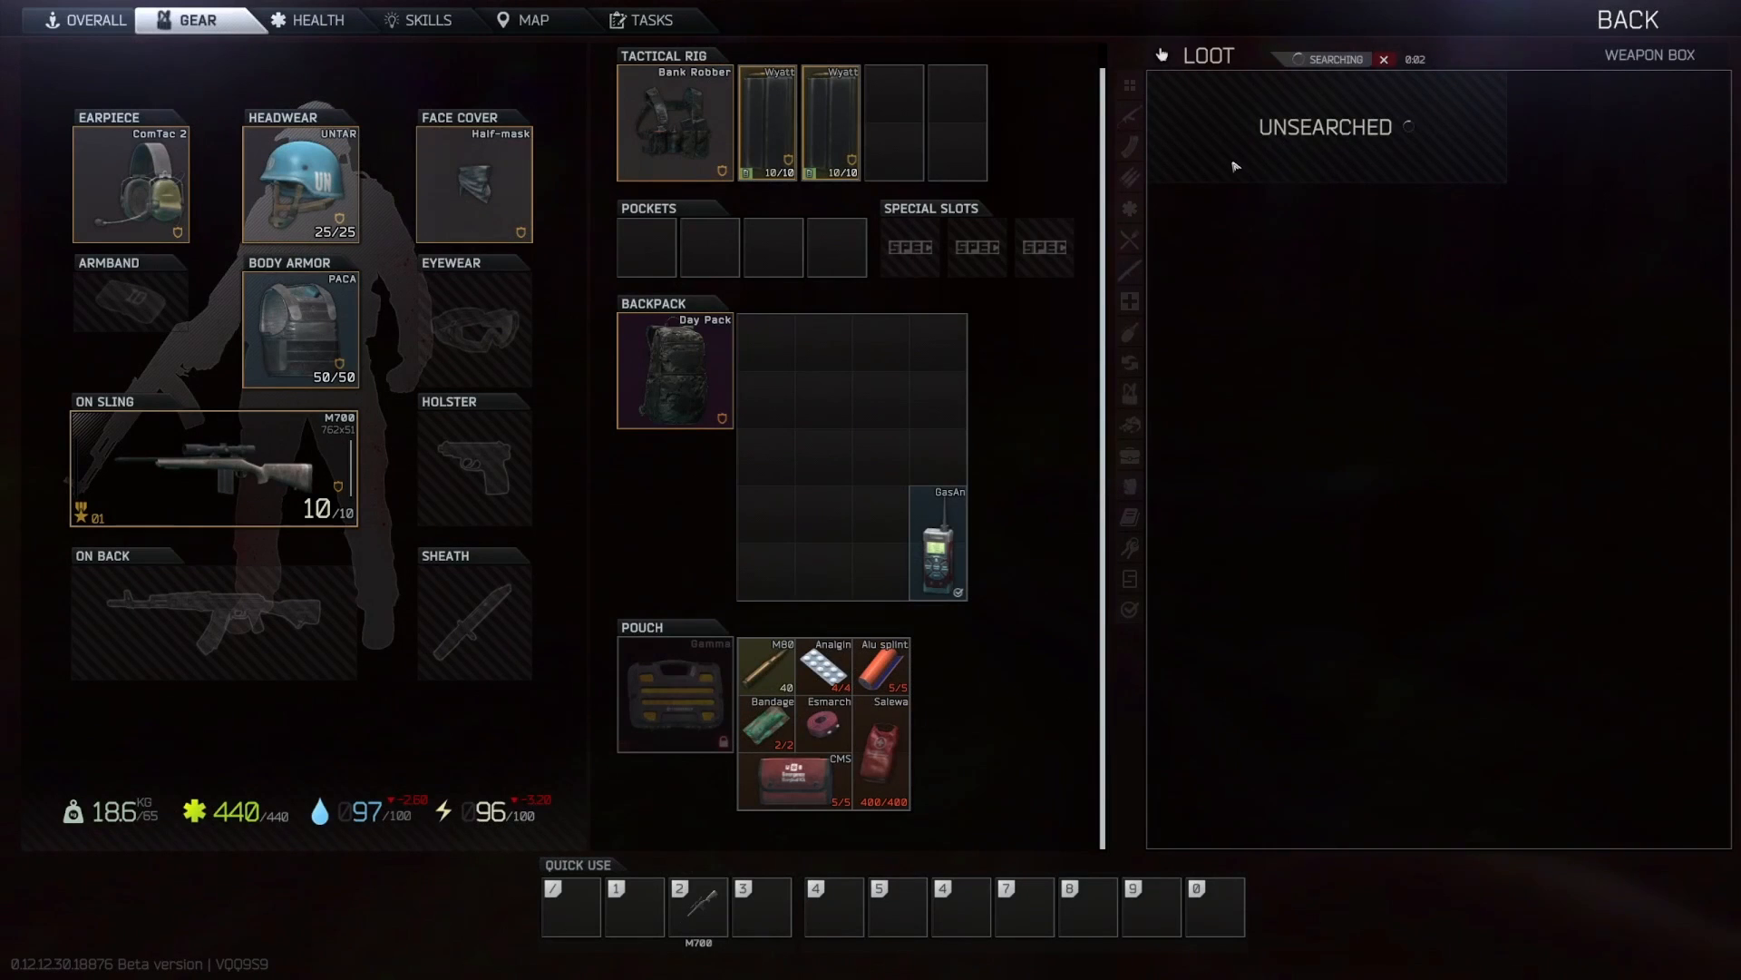
Step: Examine the weapon box items and close the inventory to return to the raid
{"action": "left_click", "coordinate": [1326, 127]}
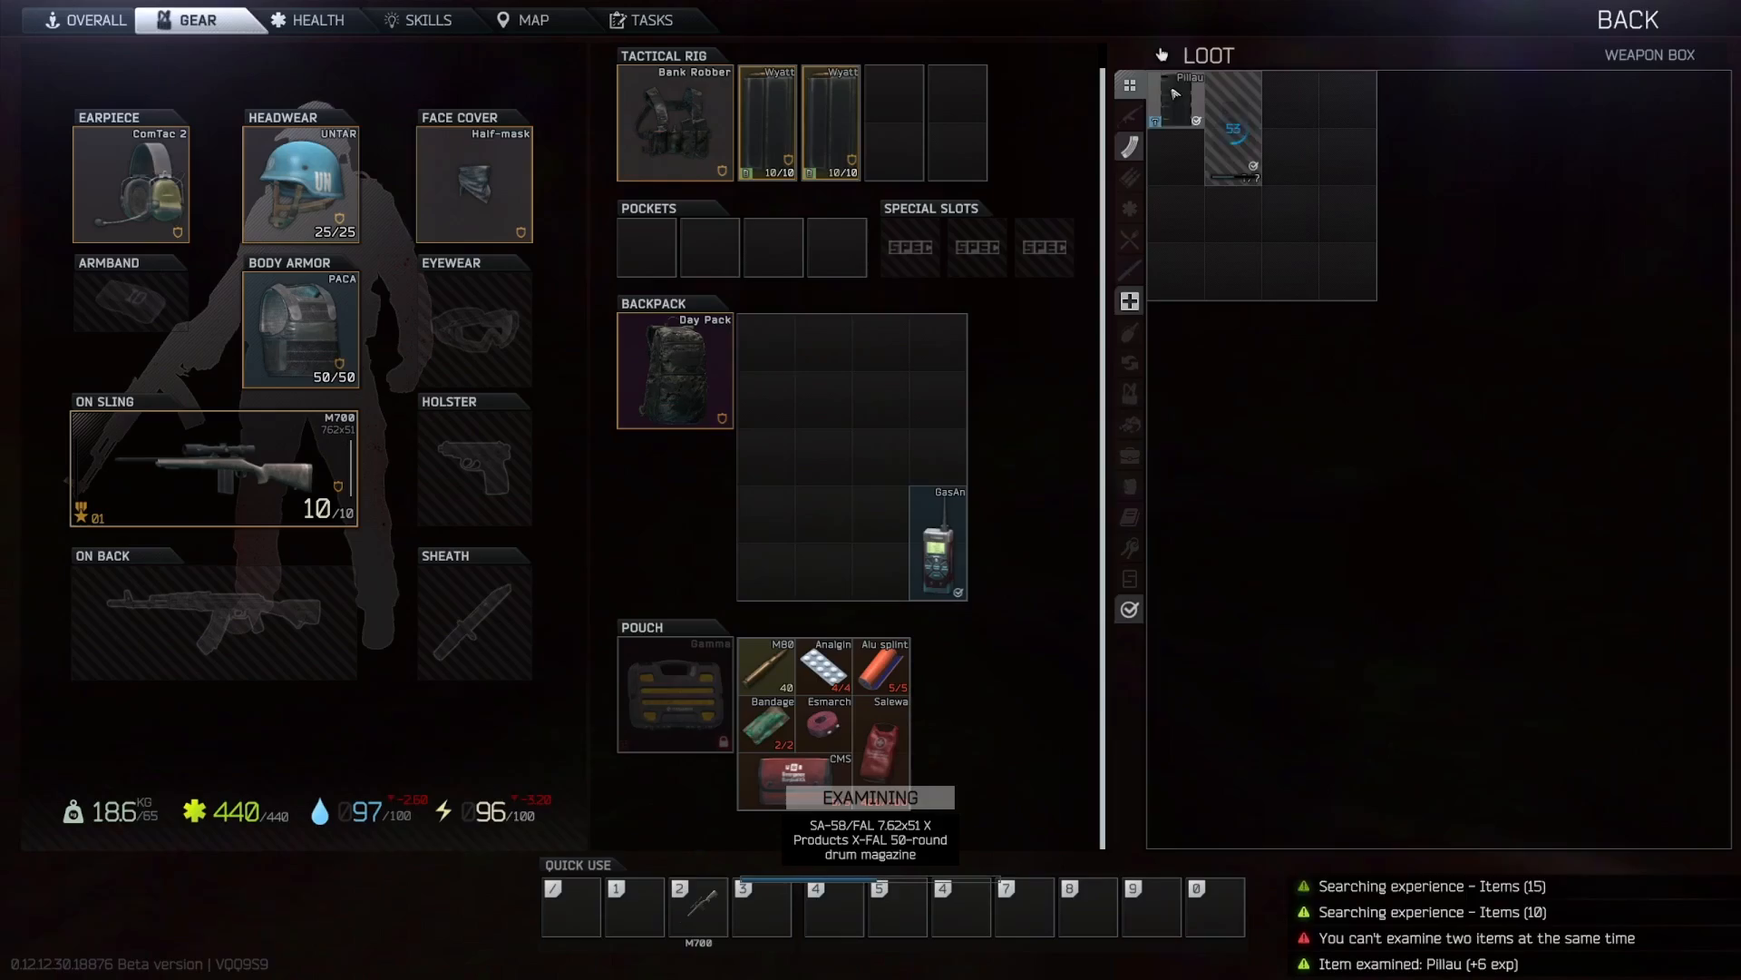
{"action": "key", "text": "Escape"}
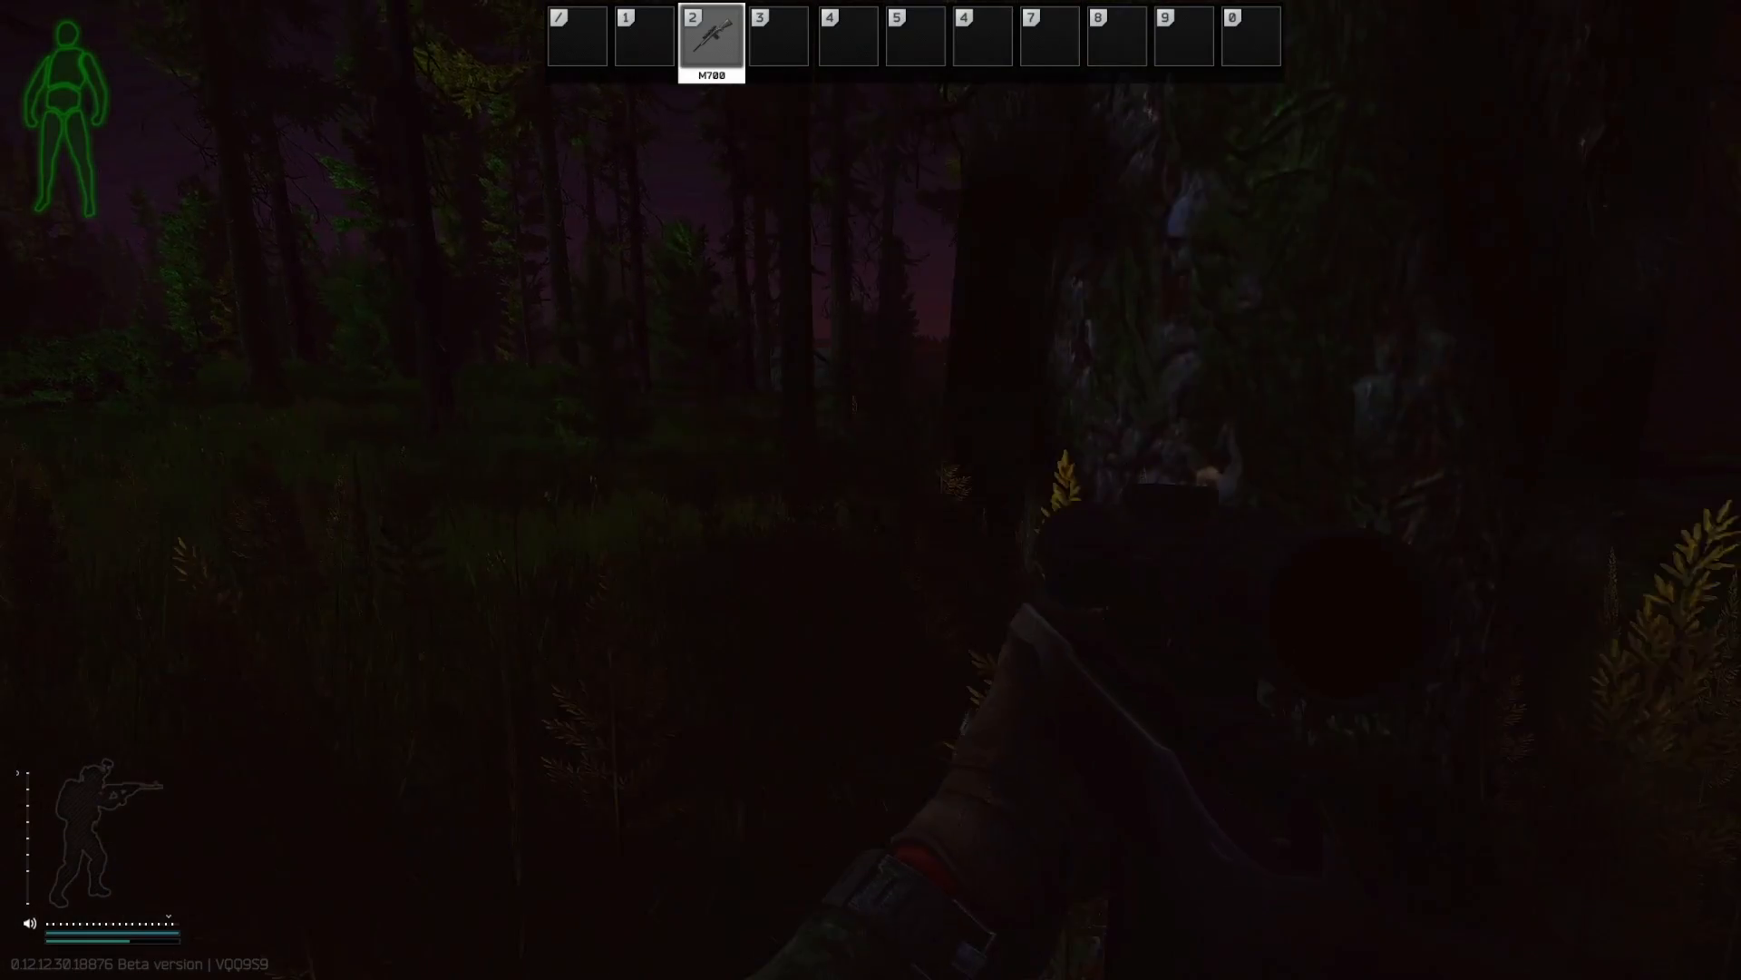
{"action": "mouse_move", "coordinate": [871, 490]}
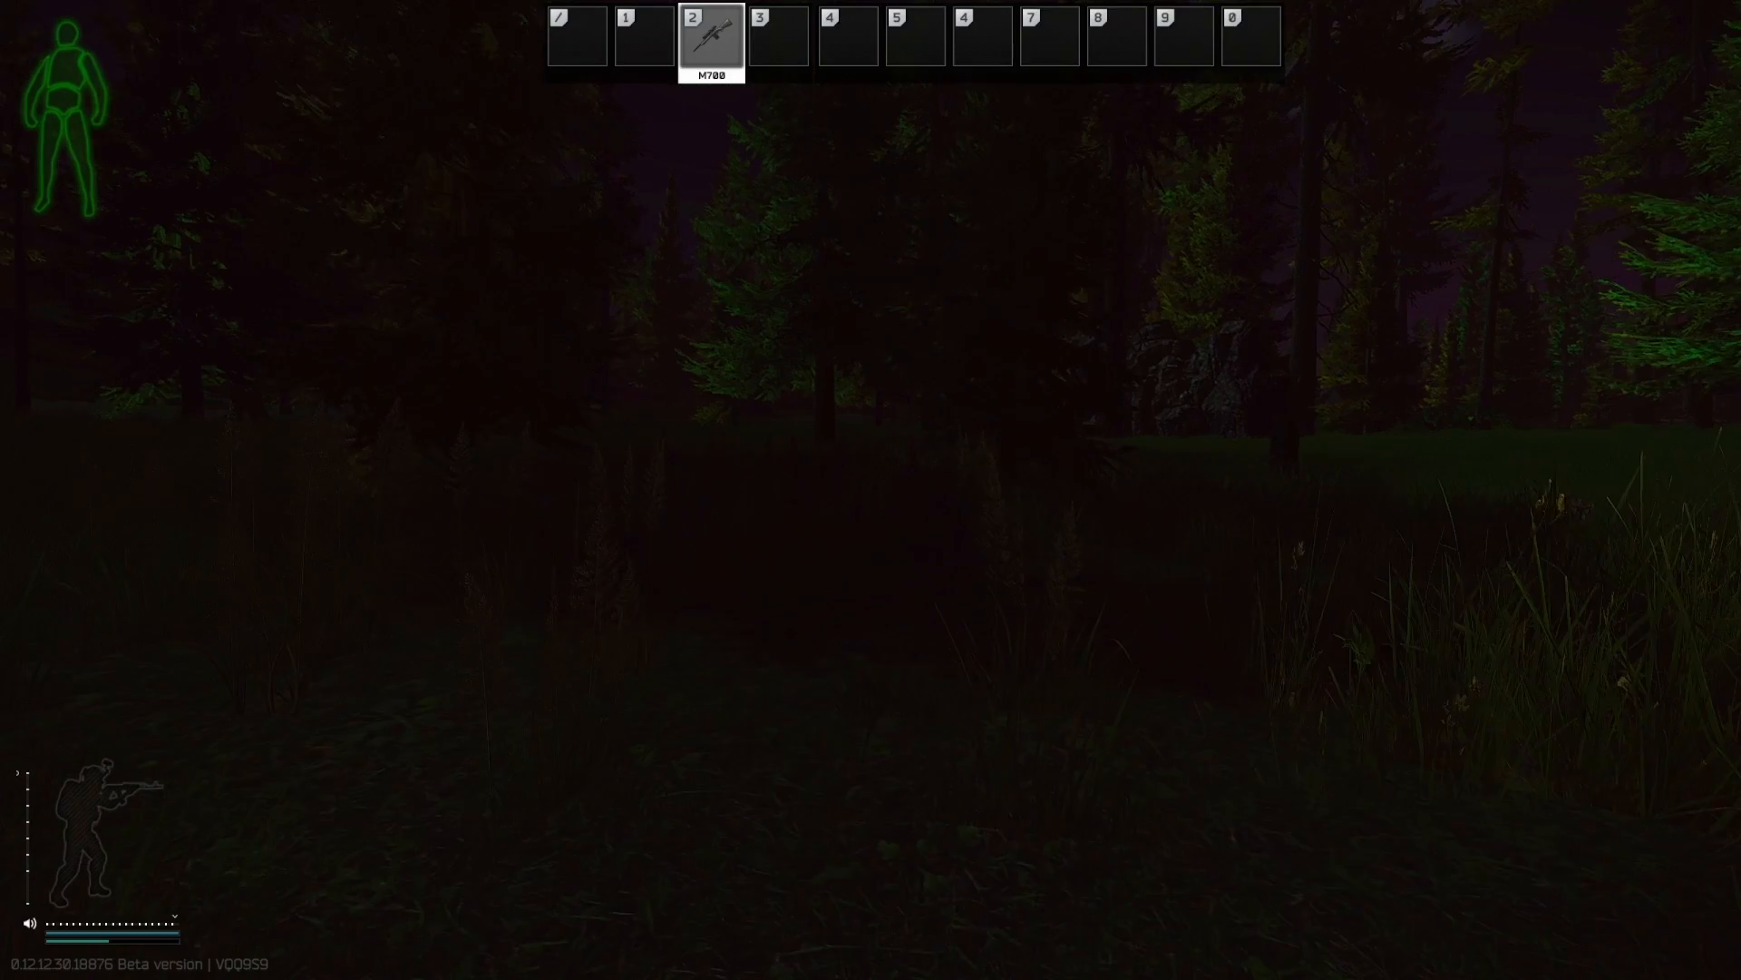
{"action": "mouse_move", "coordinate": [870, 490]}
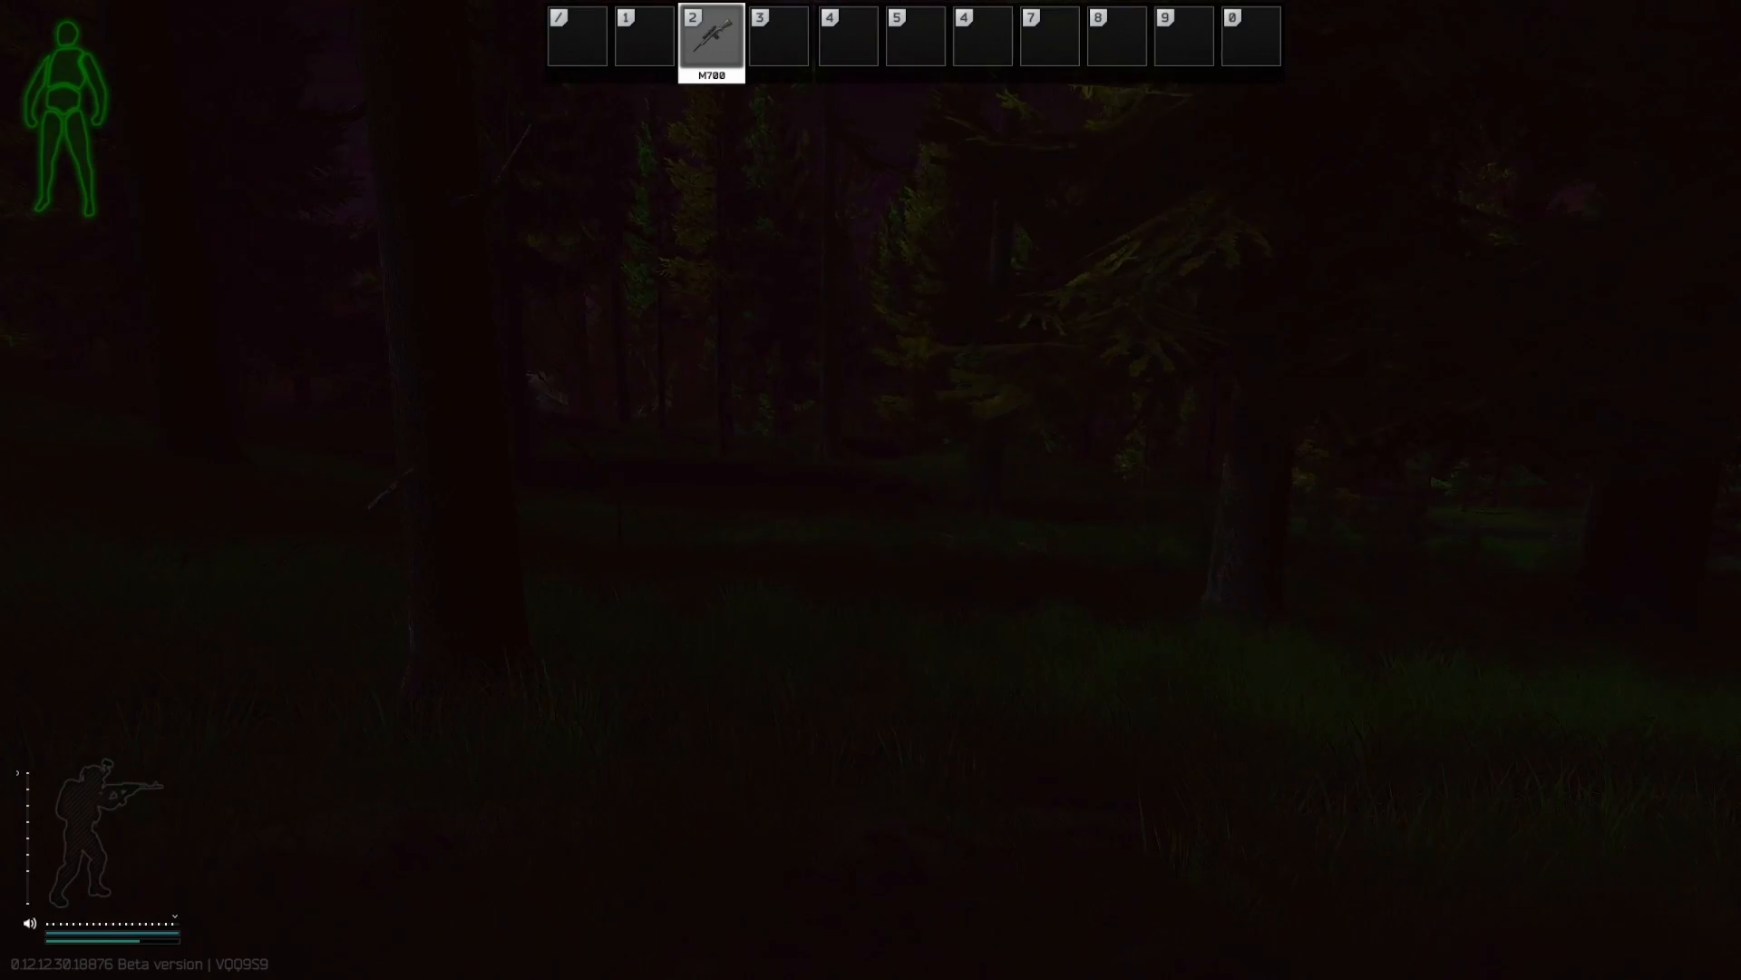
{"action": "mouse_move", "coordinate": [871, 490]}
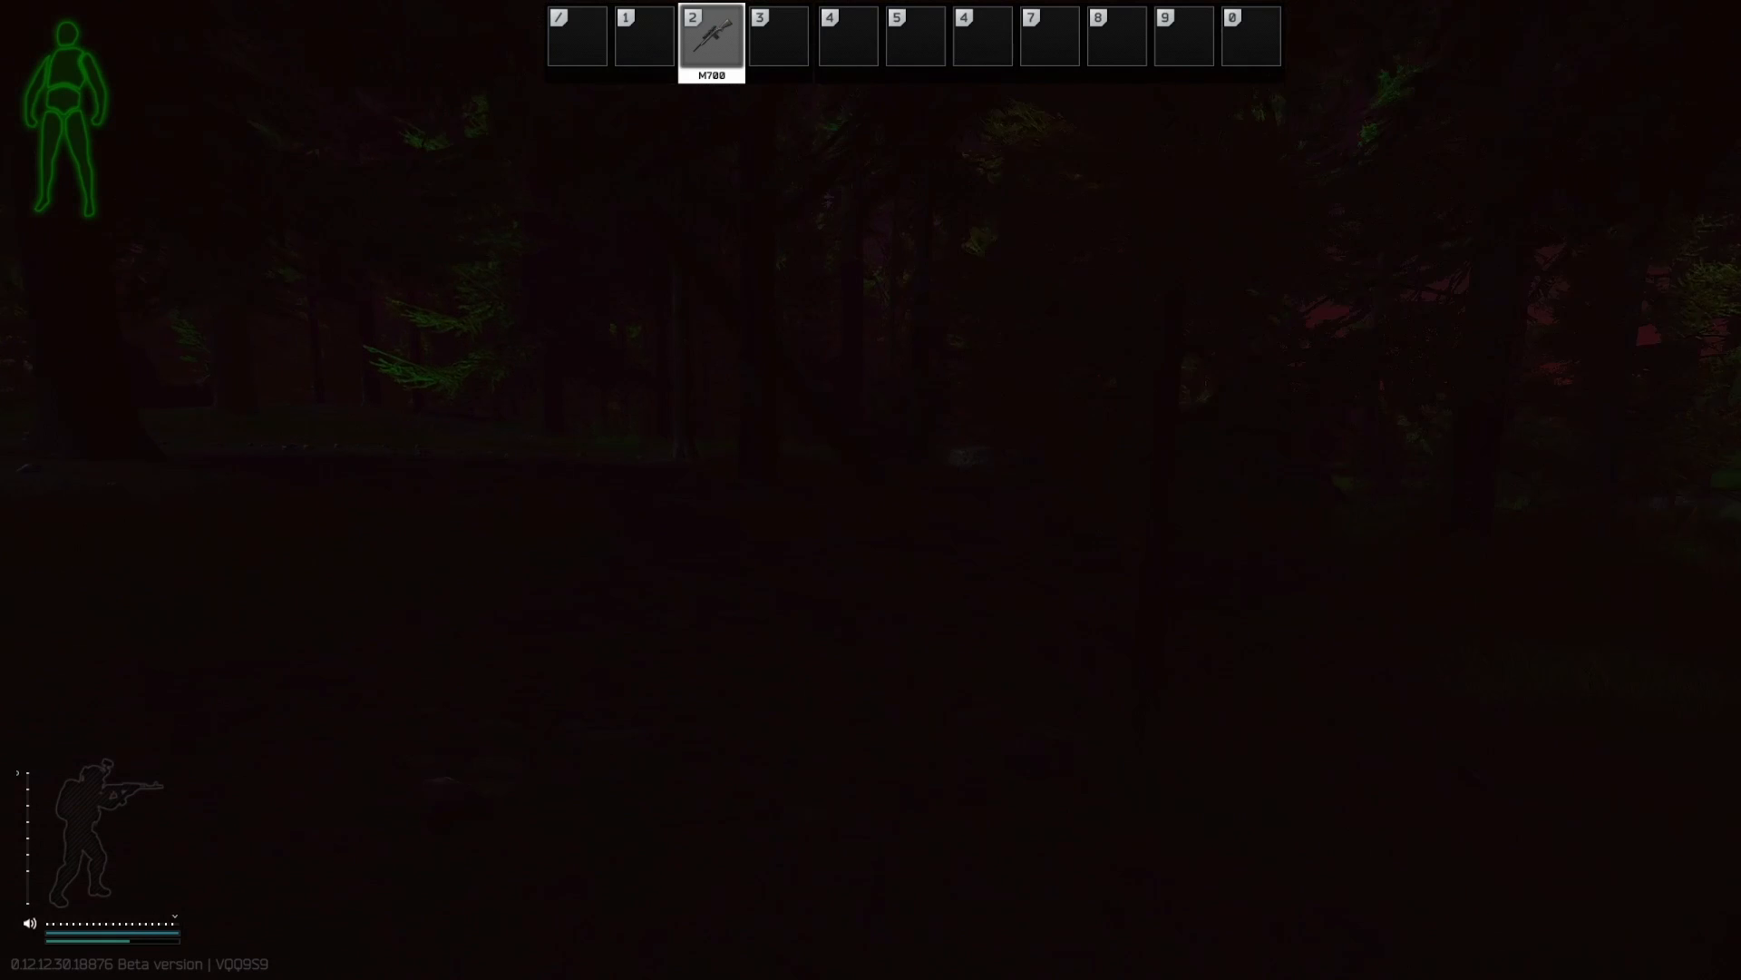
{"action": "mouse_move", "coordinate": [871, 489]}
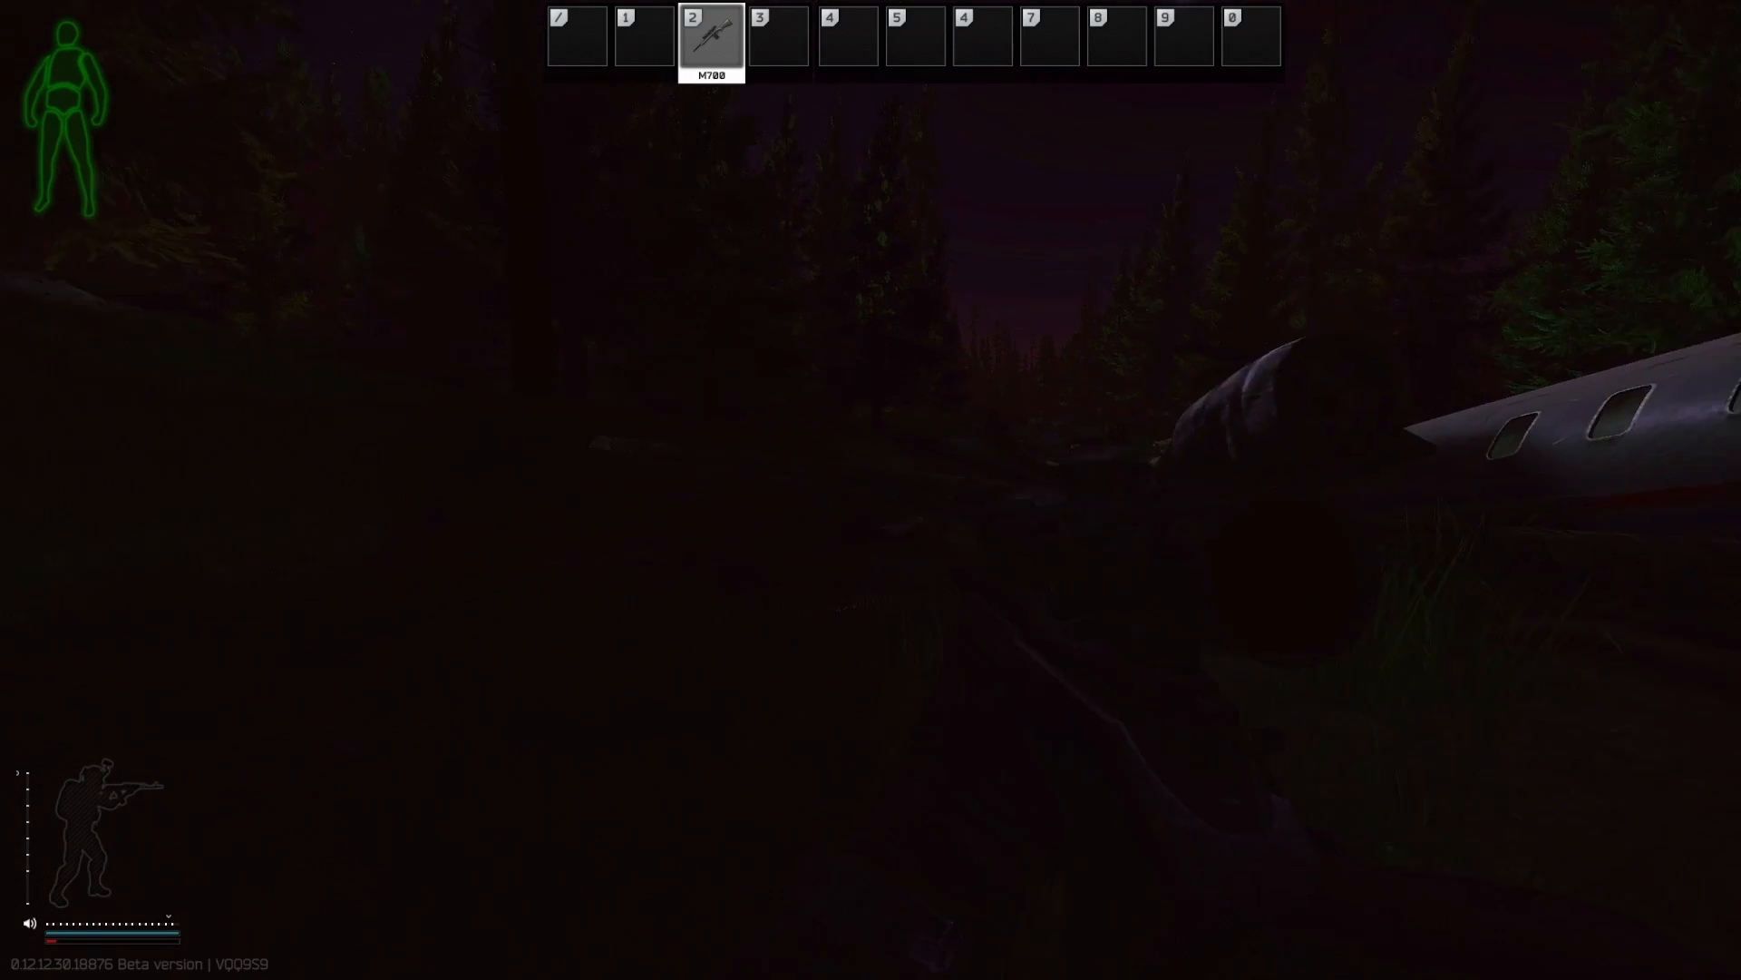
{"action": "mouse_move", "coordinate": [870, 490]}
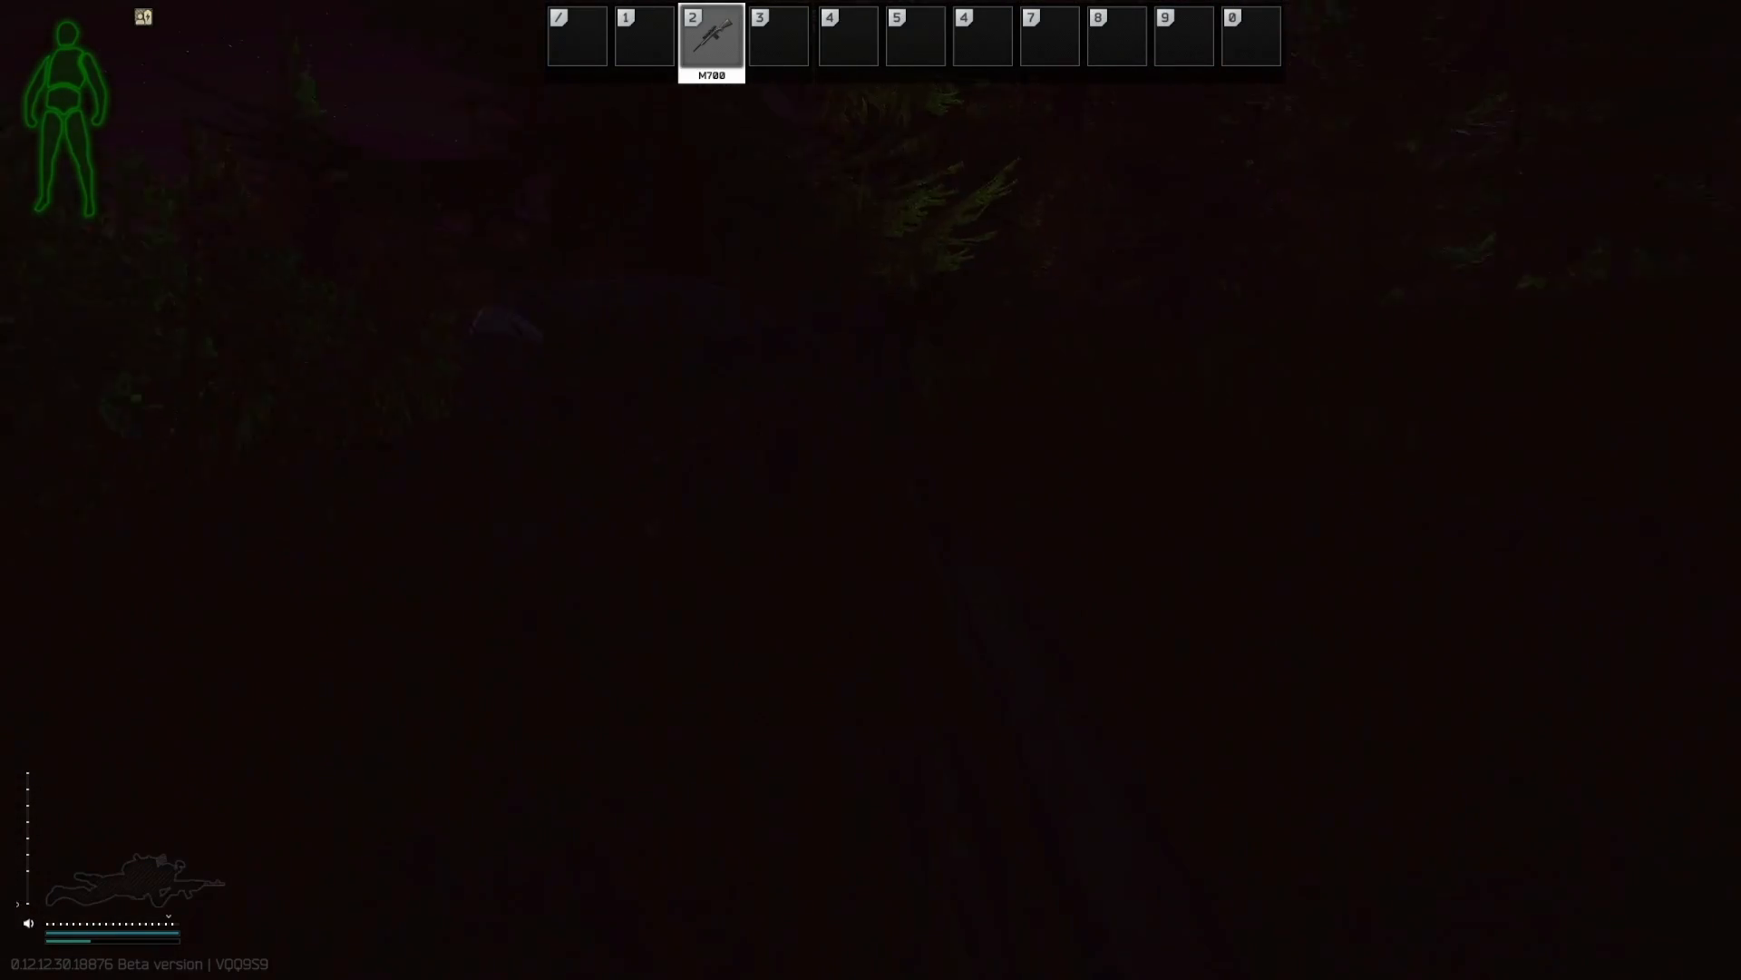
Step: Loot the body, taking the VPO-136 rifle and the X-FAL drum magazine with gear
{"action": "key", "text": "tab"}
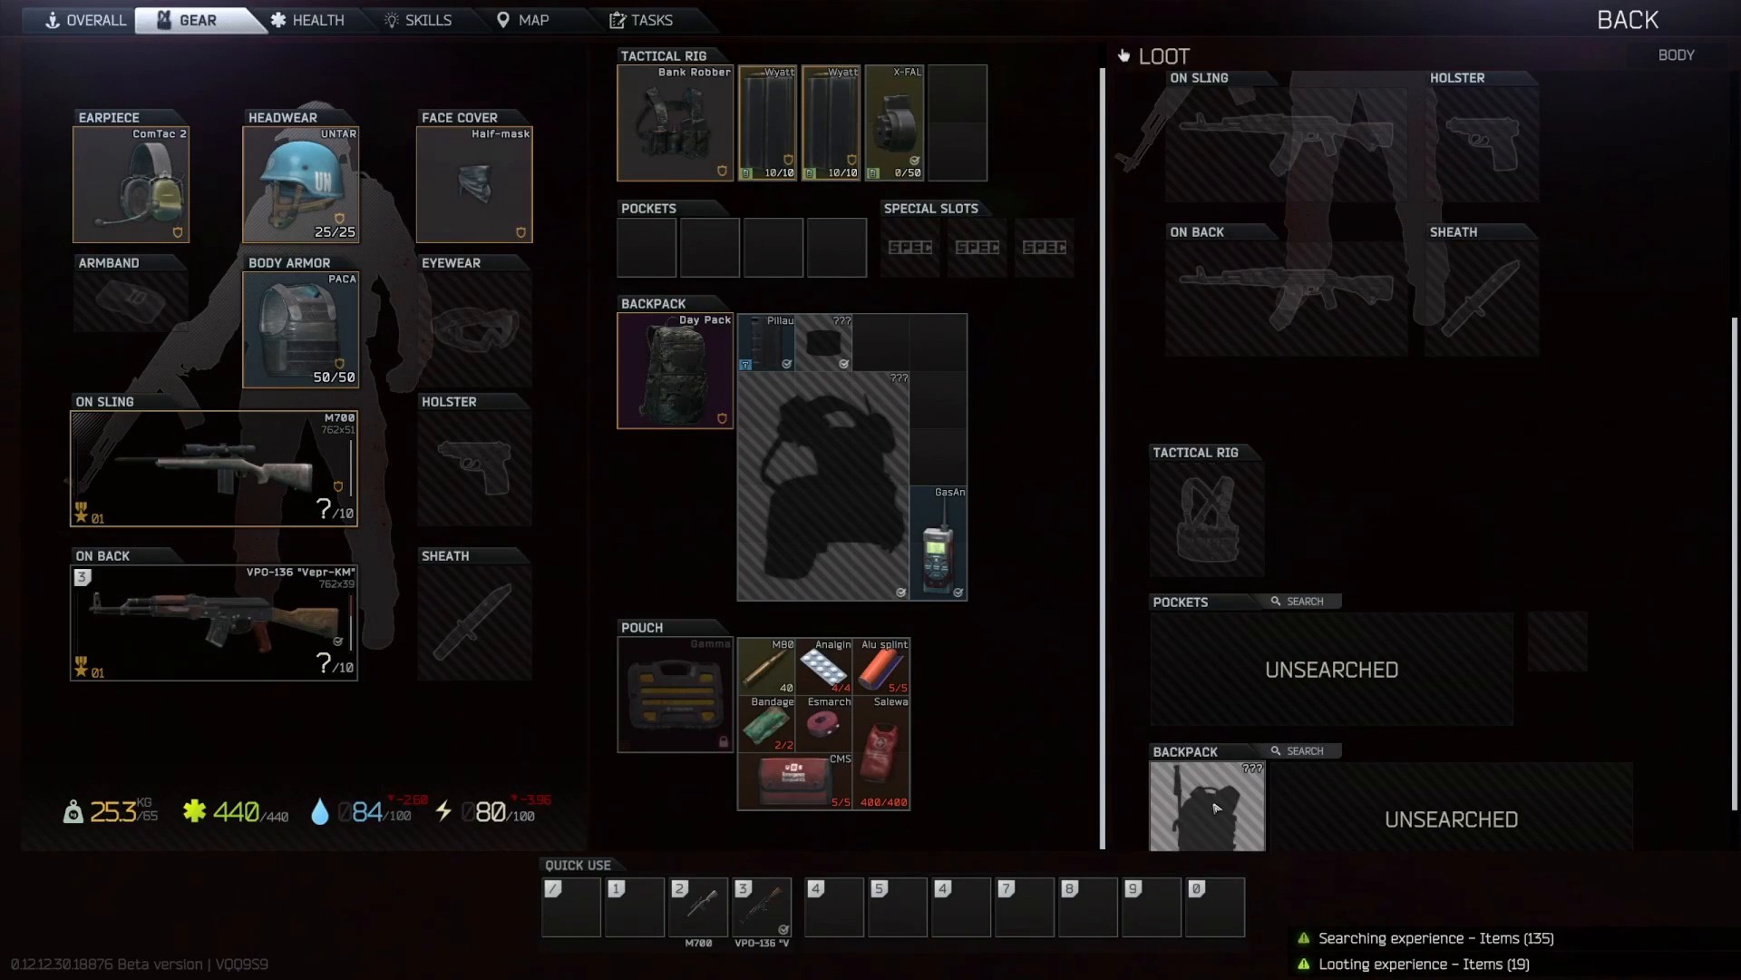
{"action": "left_click", "coordinate": [1299, 749]}
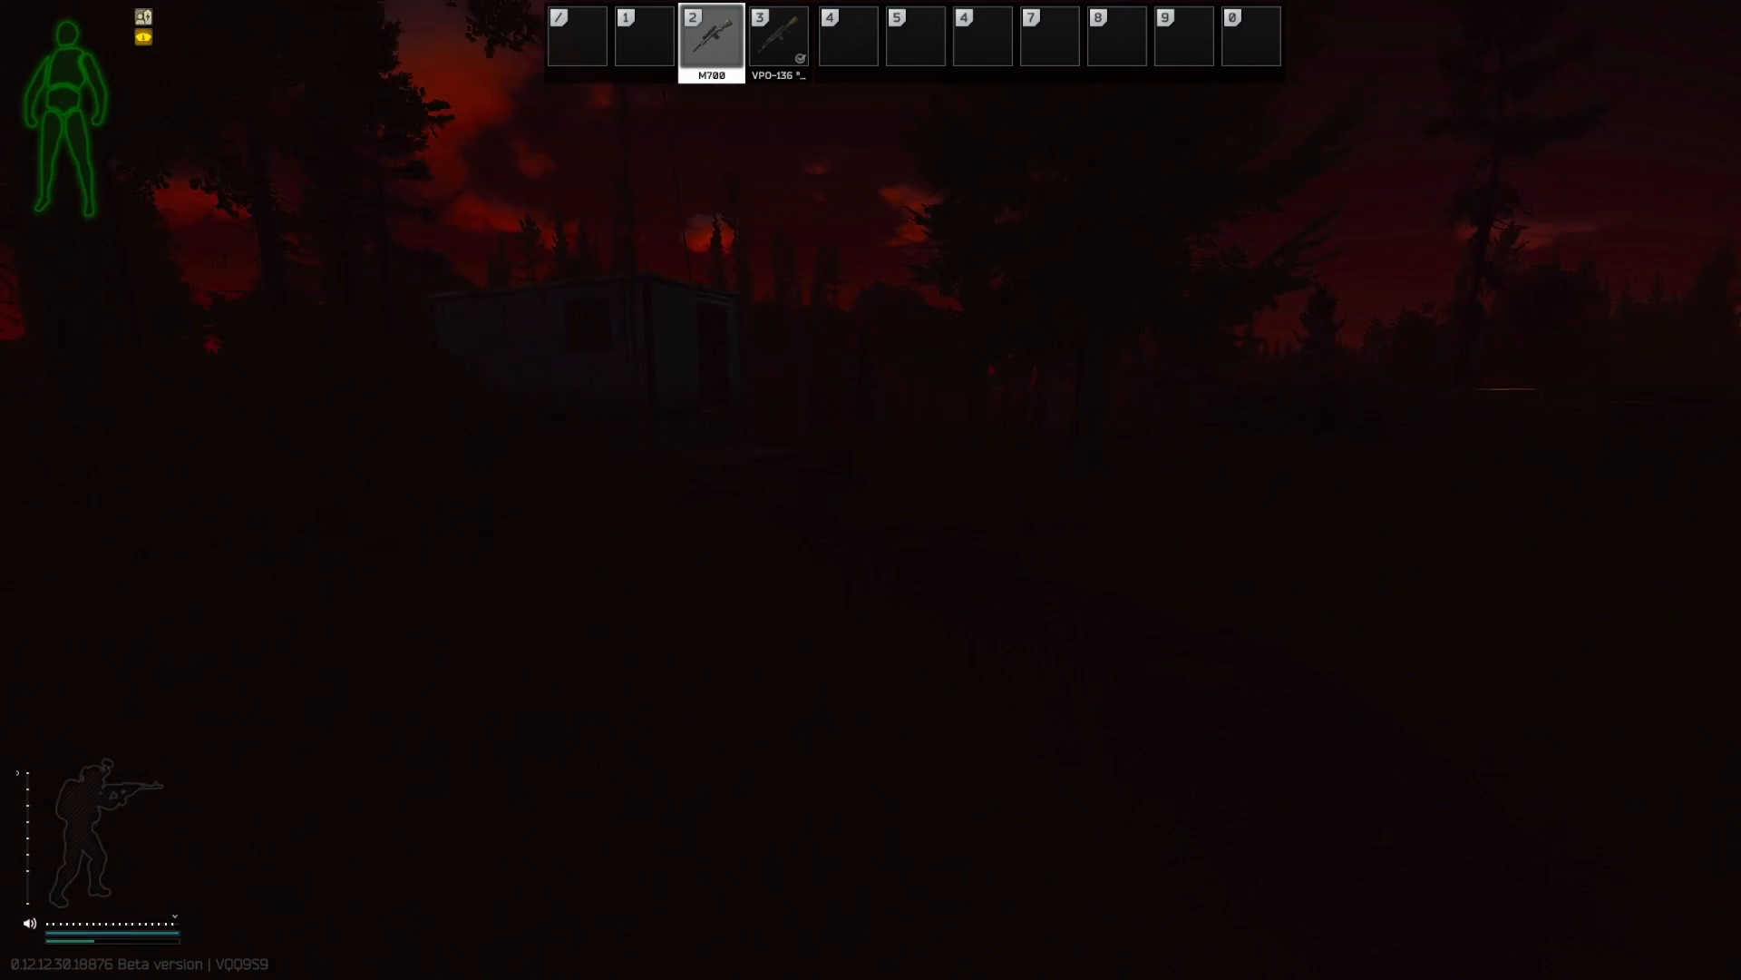
{"action": "mouse_move", "coordinate": [870, 489]}
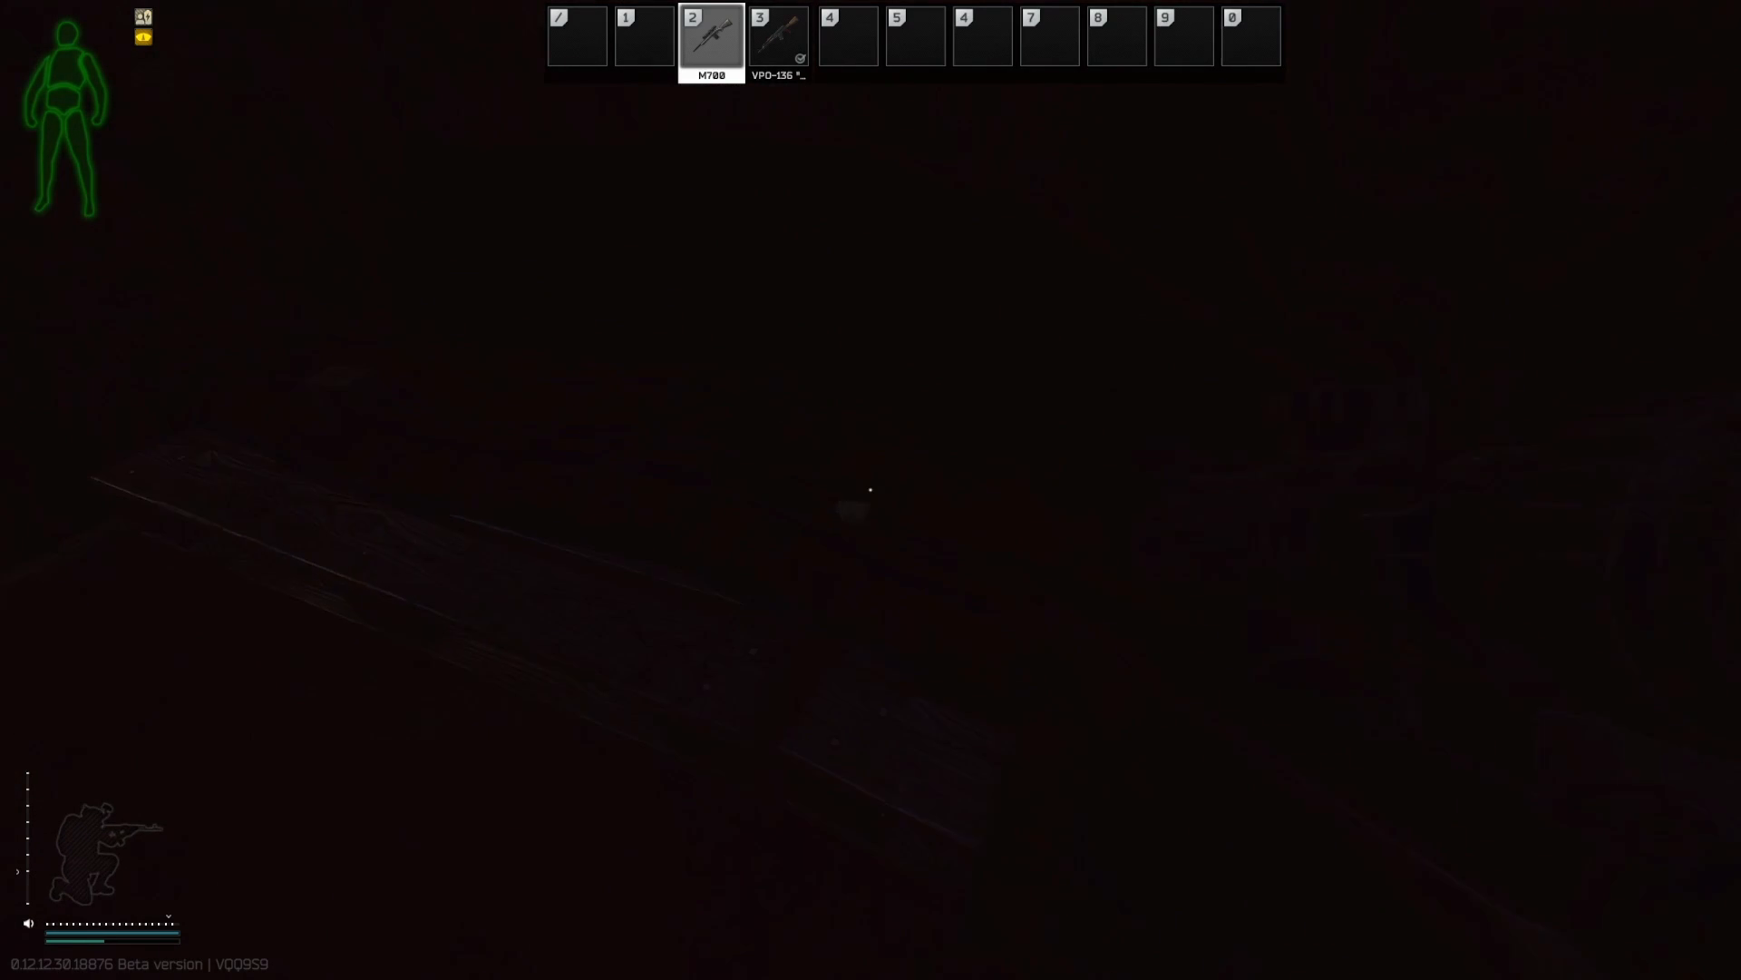
Step: Interact inside the dark trailer cabin and check the inventory while crouched
{"action": "left_click", "coordinate": [869, 488]}
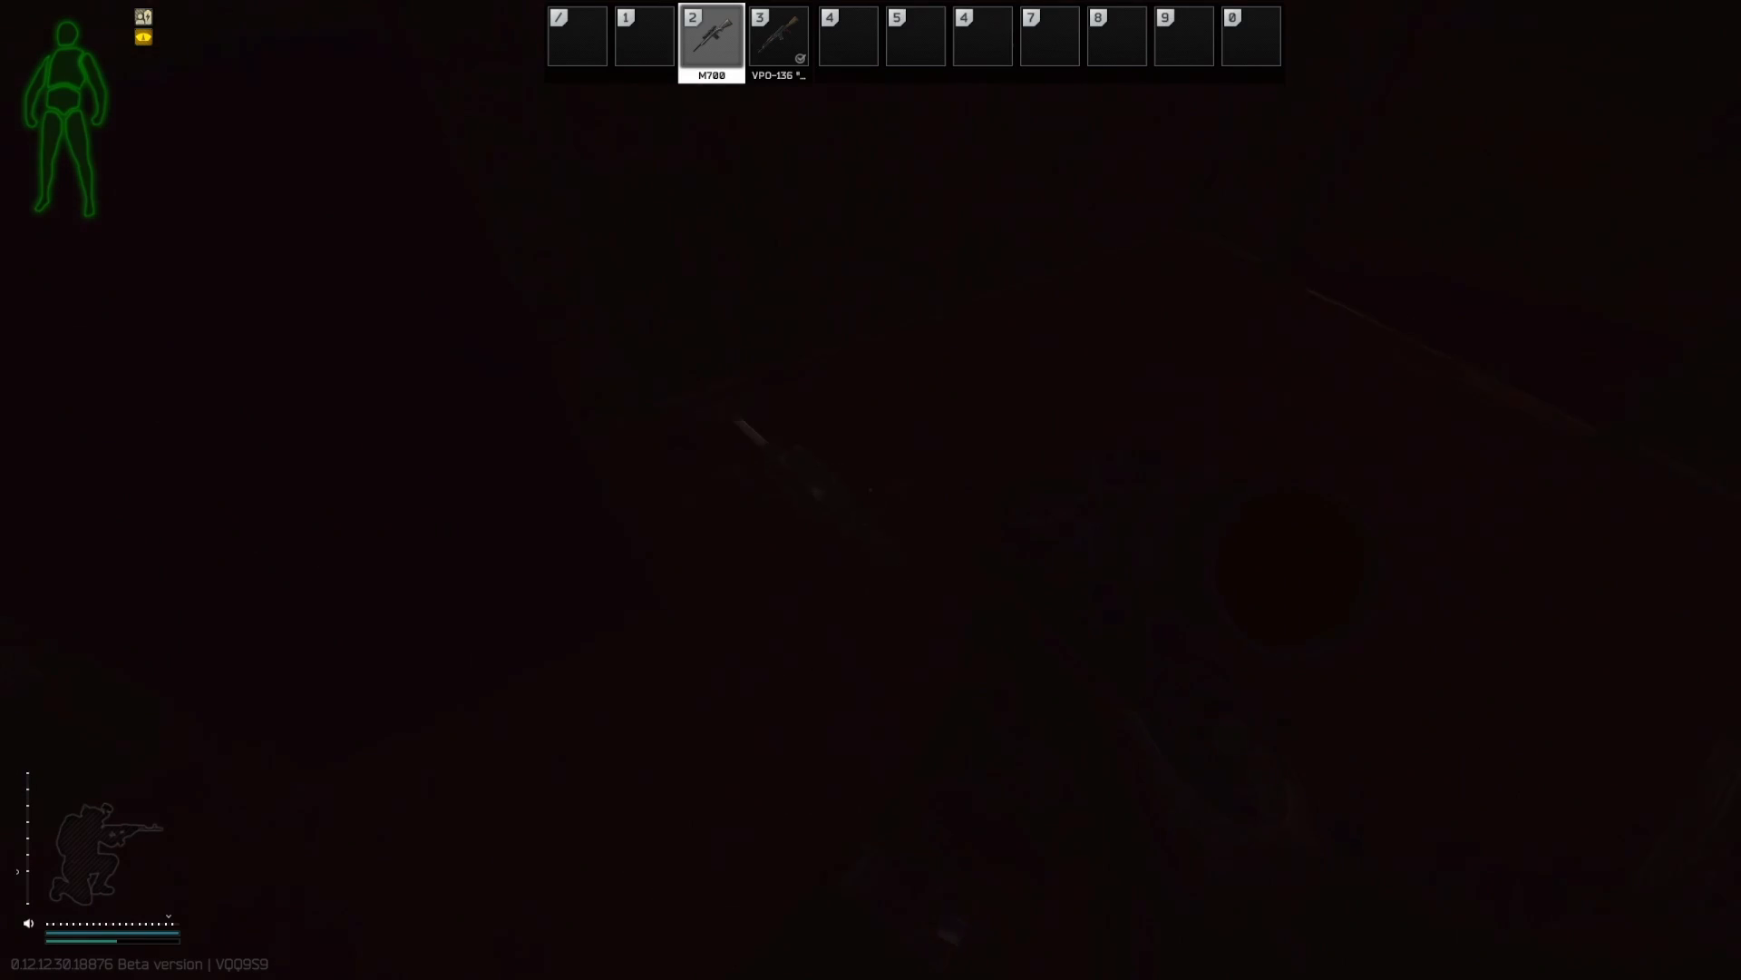
{"action": "key", "text": "tab"}
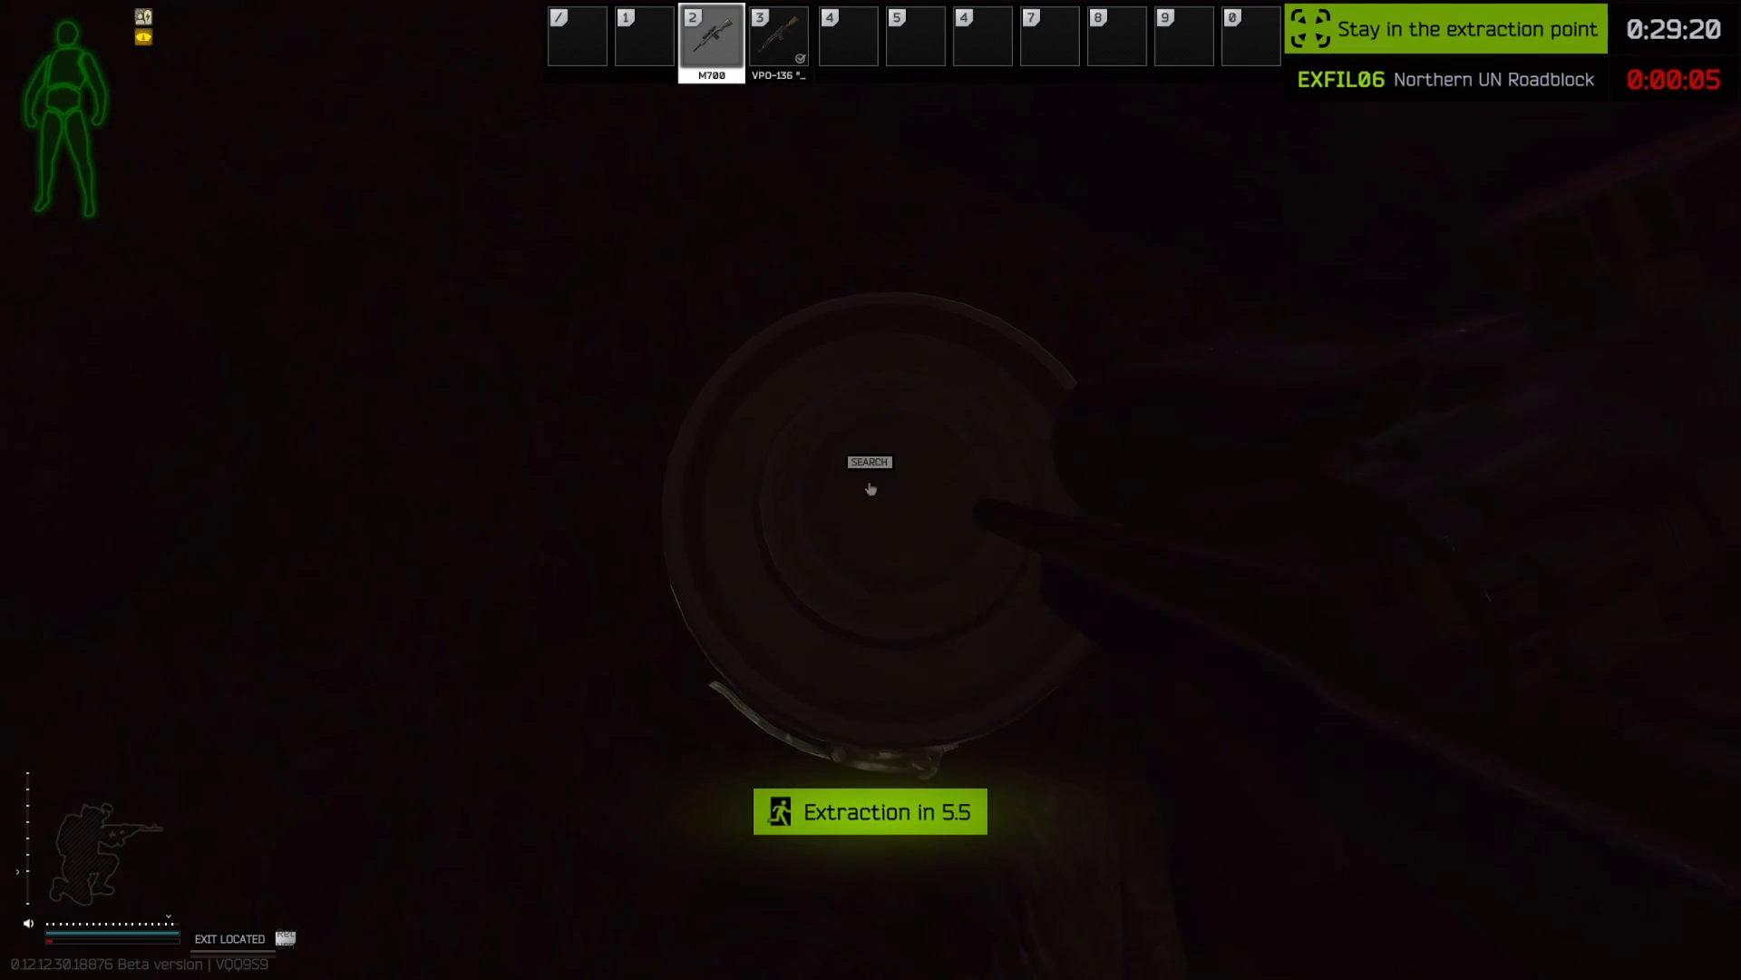
Step: Search the buried barrel cache inside the Northern UN Roadblock exfil zone
{"action": "left_click", "coordinate": [869, 462]}
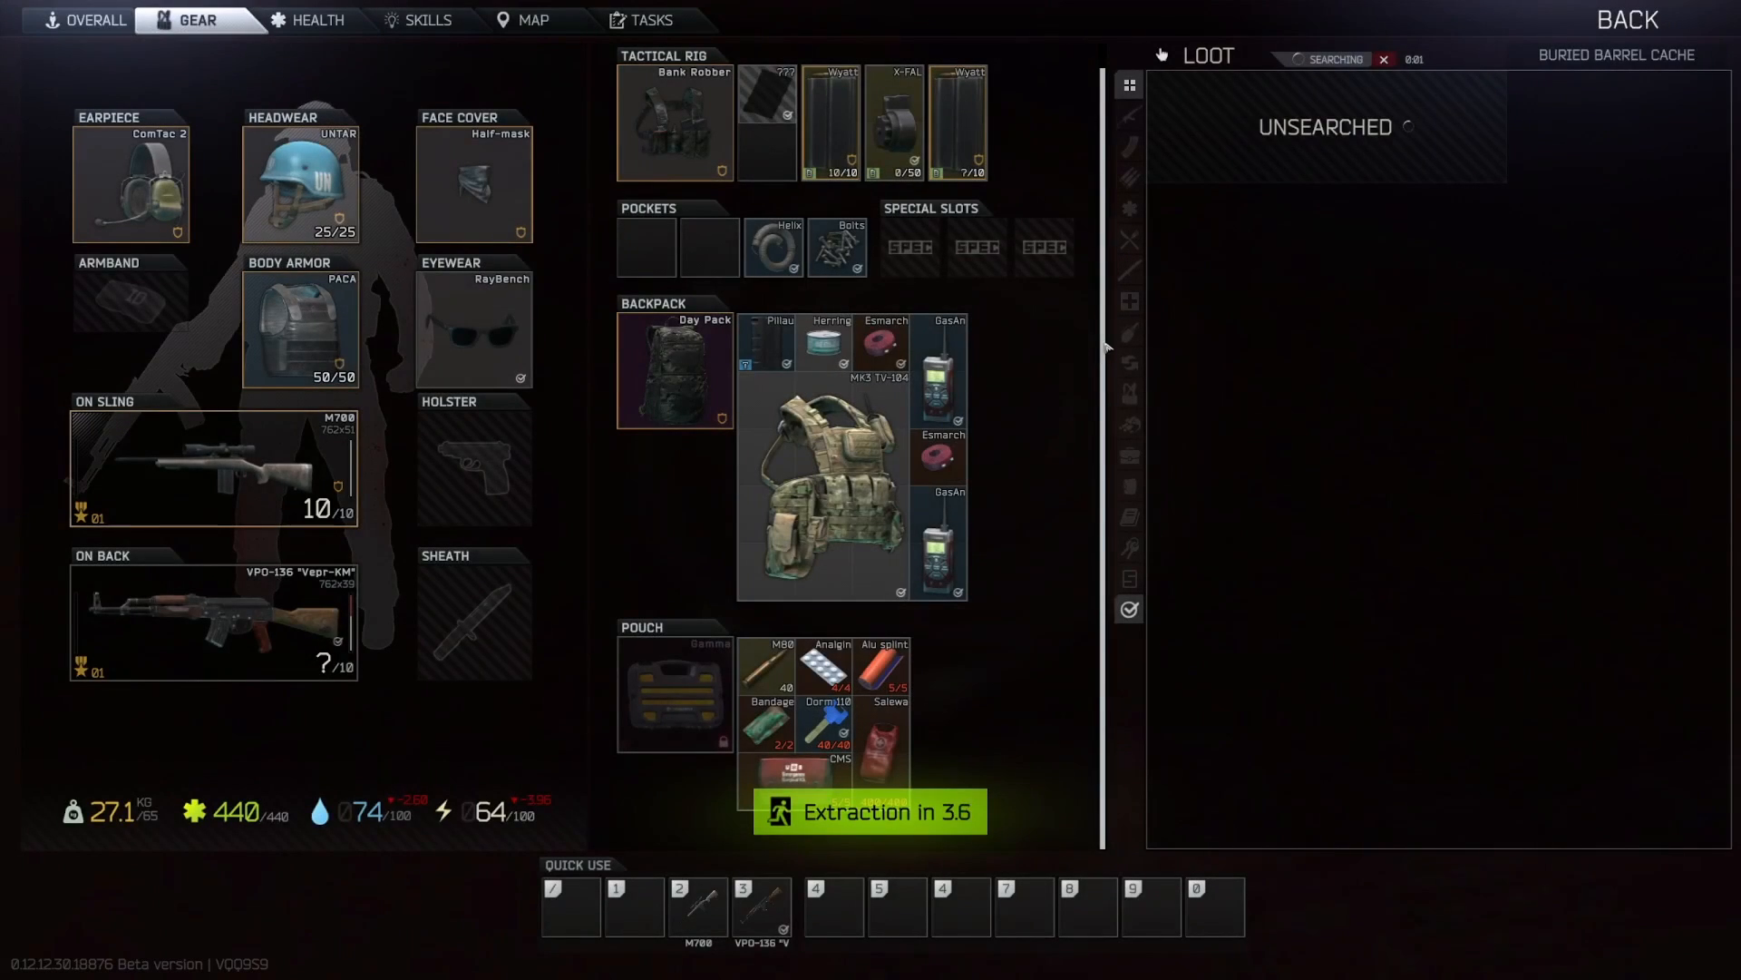